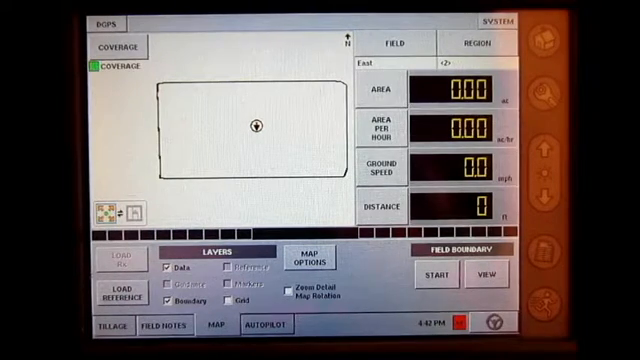
# Start a new field boundary from the map screen, bringing up its setup dialog.
pyautogui.click(434, 272)
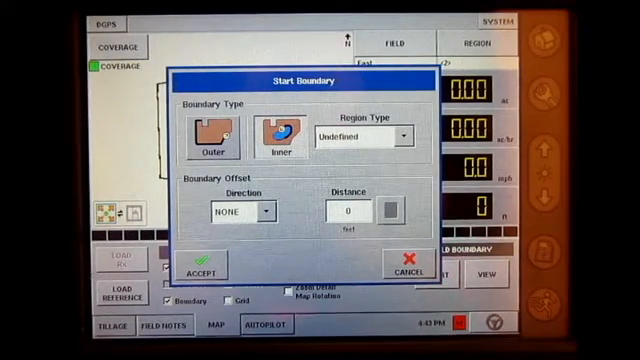
# Make it an inner Waterway region offset 20 ft to the LEFT.
pyautogui.click(400, 136)
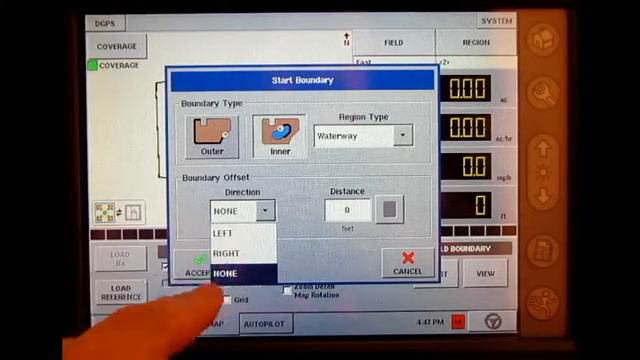
pyautogui.click(228, 228)
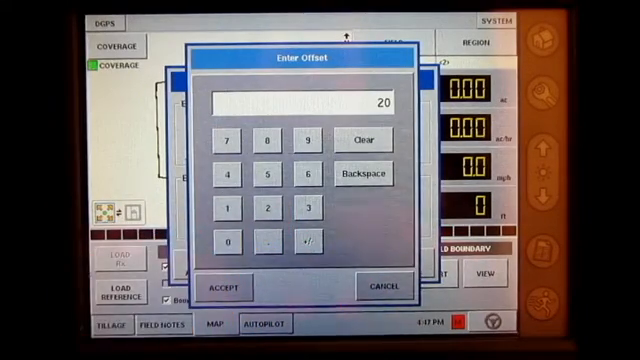
pyautogui.click(222, 288)
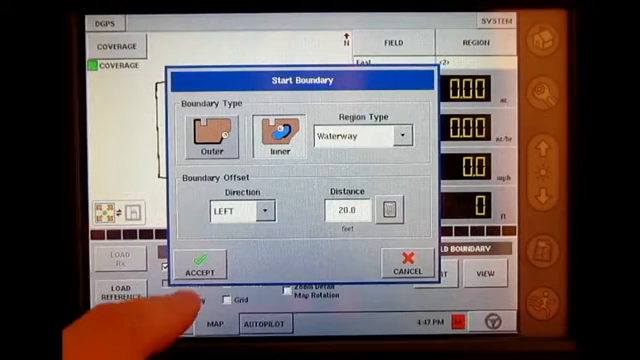
# Accept the boundary settings so the waterway line starts tracing on the map.
pyautogui.click(200, 268)
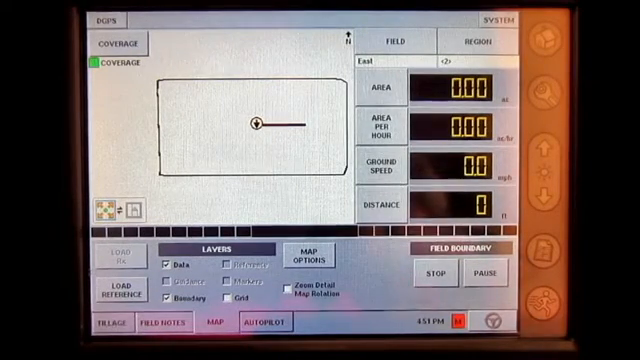
# Stop recording to save the waterway boundary and acknowledge the Boundary Saved message.
pyautogui.click(432, 272)
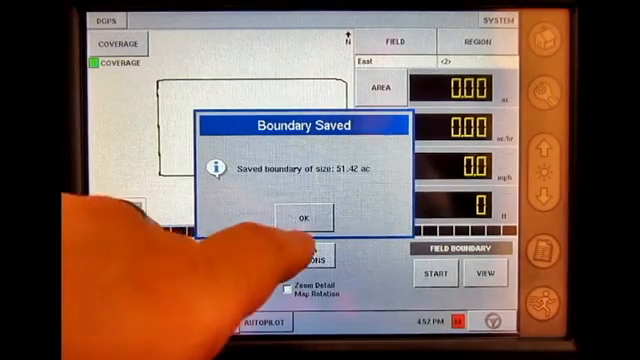
pyautogui.click(304, 216)
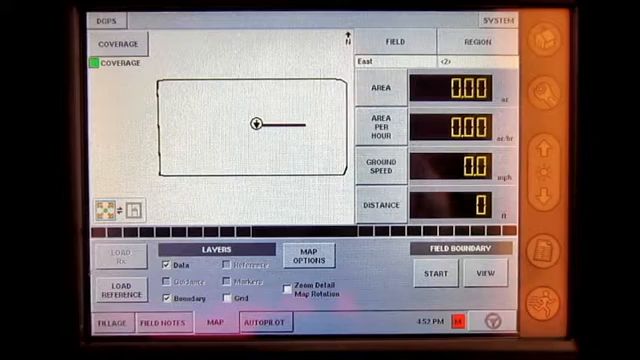